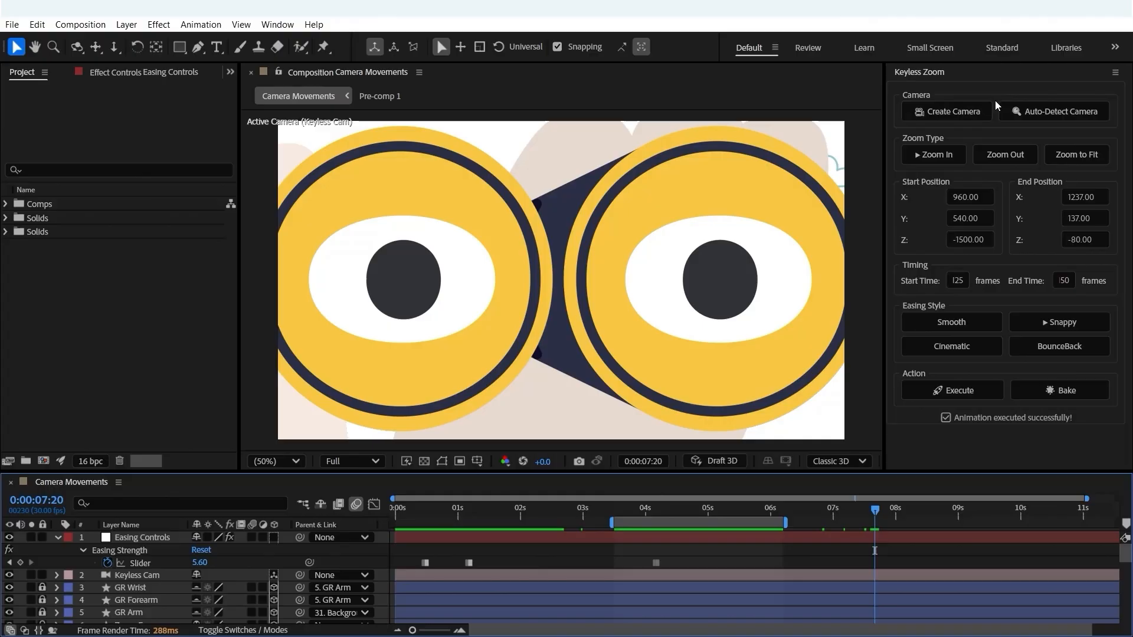
# Auto-detect the Keyless Cam camera and choose Zoom to Fit in Keyless Zoom
pyautogui.click(1054, 111)
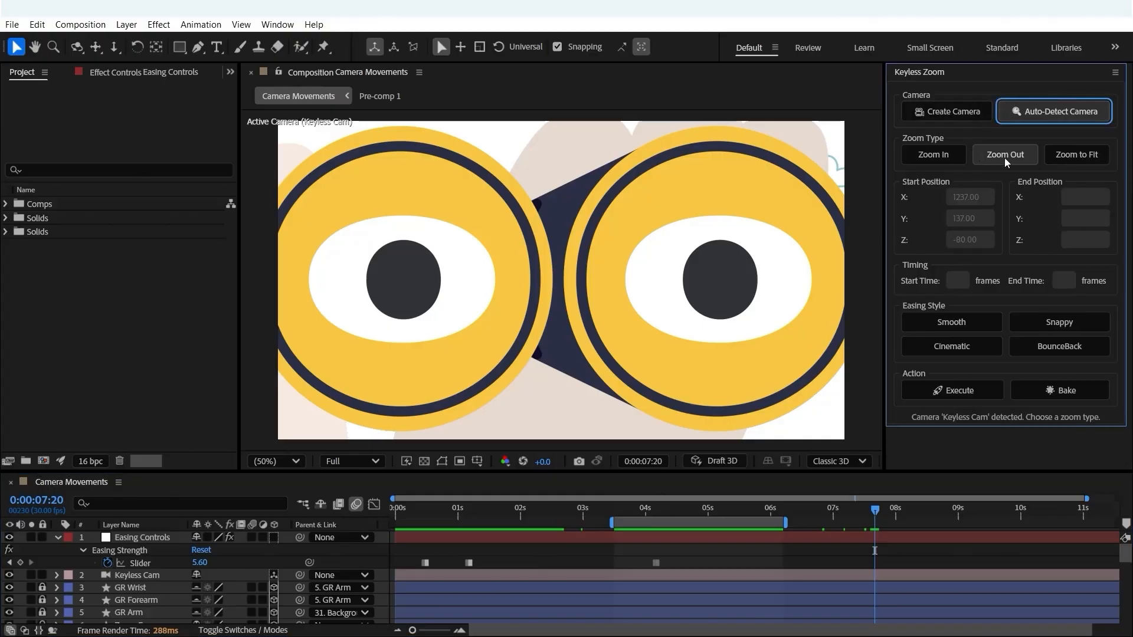
pyautogui.click(1075, 154)
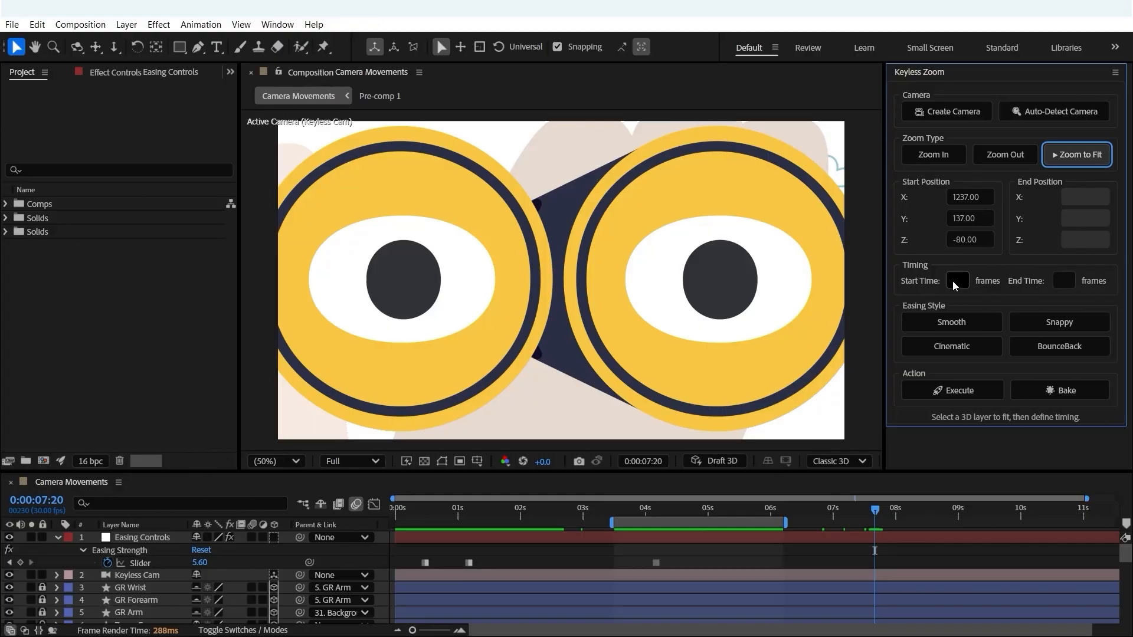
# Enter the zoom start time and pick Cinematic easing for the Zoom Eye layer
pyautogui.click(1062, 280)
pyautogui.write('50')
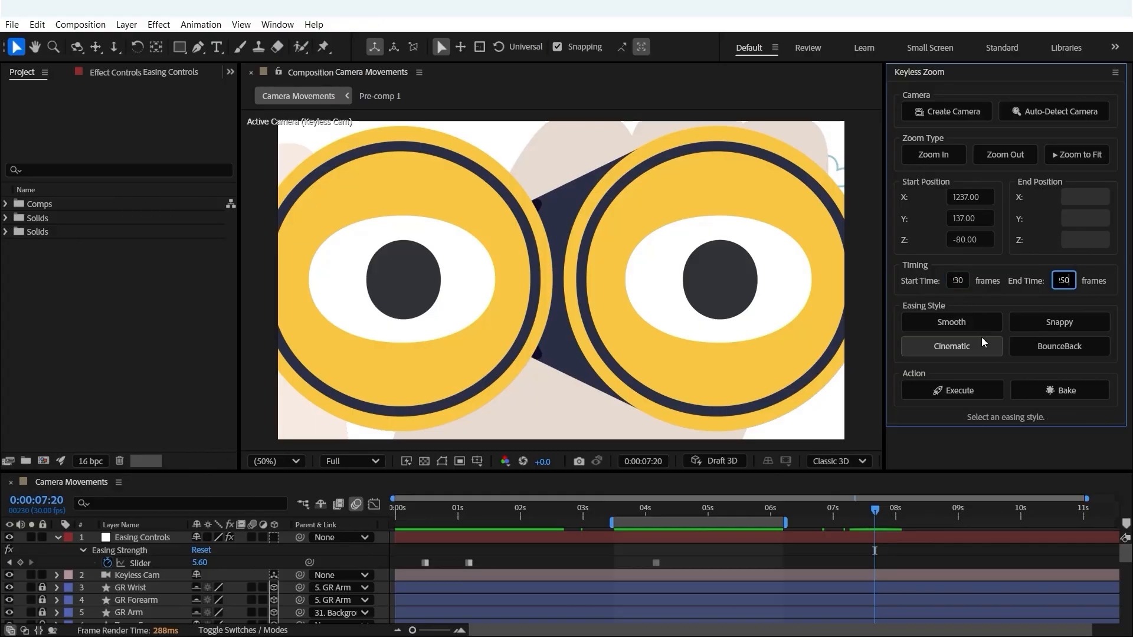
pyautogui.click(950, 346)
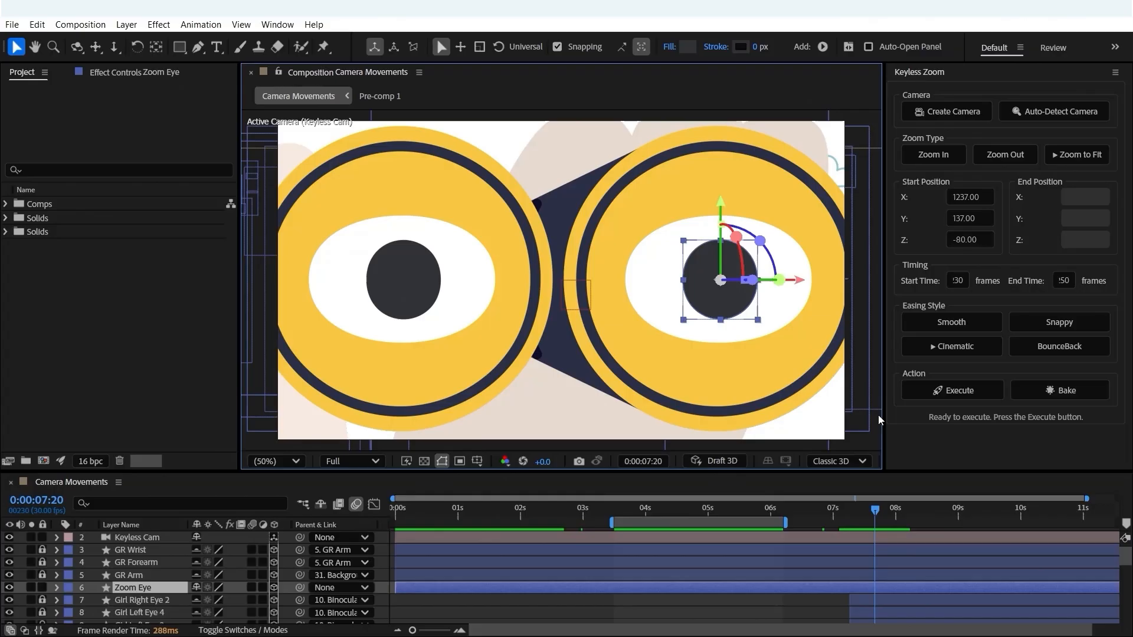
# Execute the zoom, adjust the overscan slider to 0.47, and confirm
pyautogui.click(1075, 154)
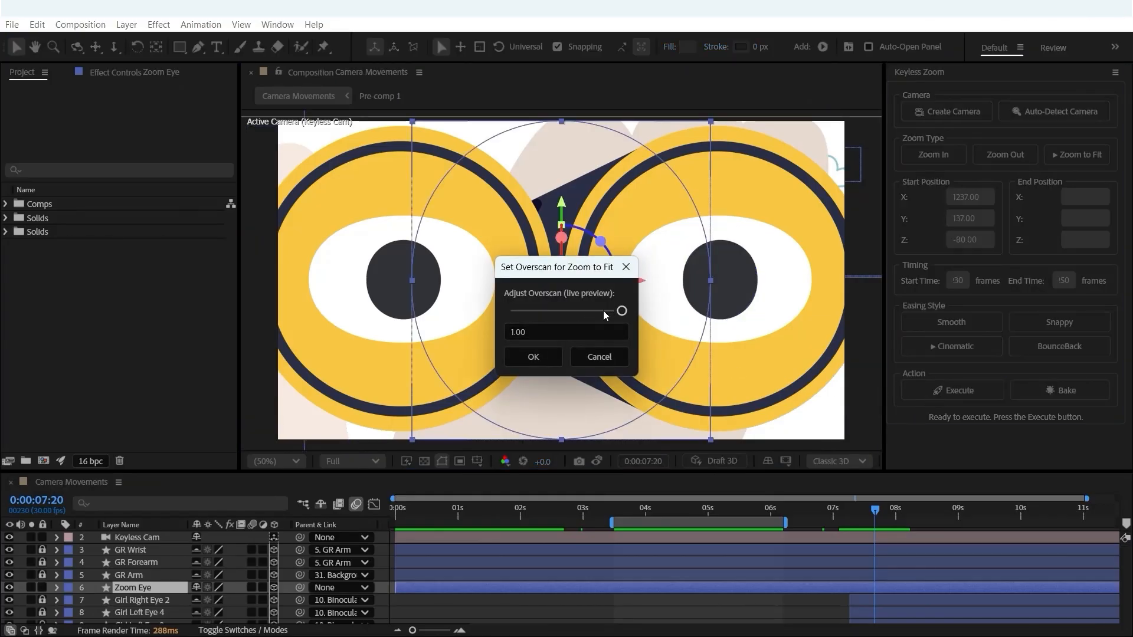
pyautogui.moveTo(620, 311); pyautogui.dragTo(586, 311)
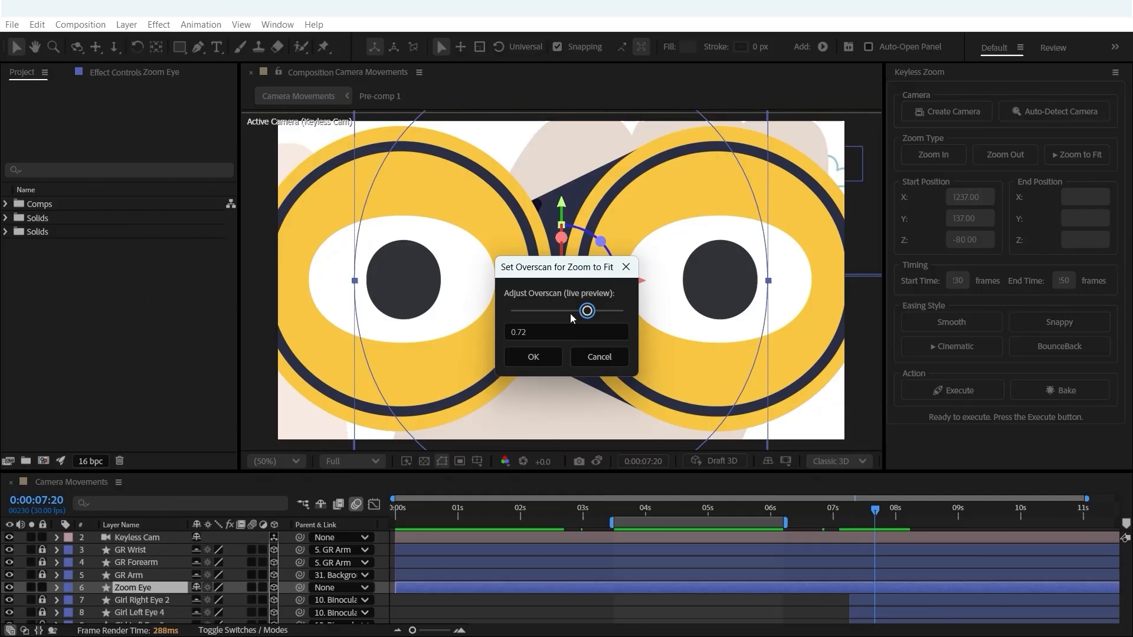
pyautogui.moveTo(587, 311); pyautogui.dragTo(547, 311)
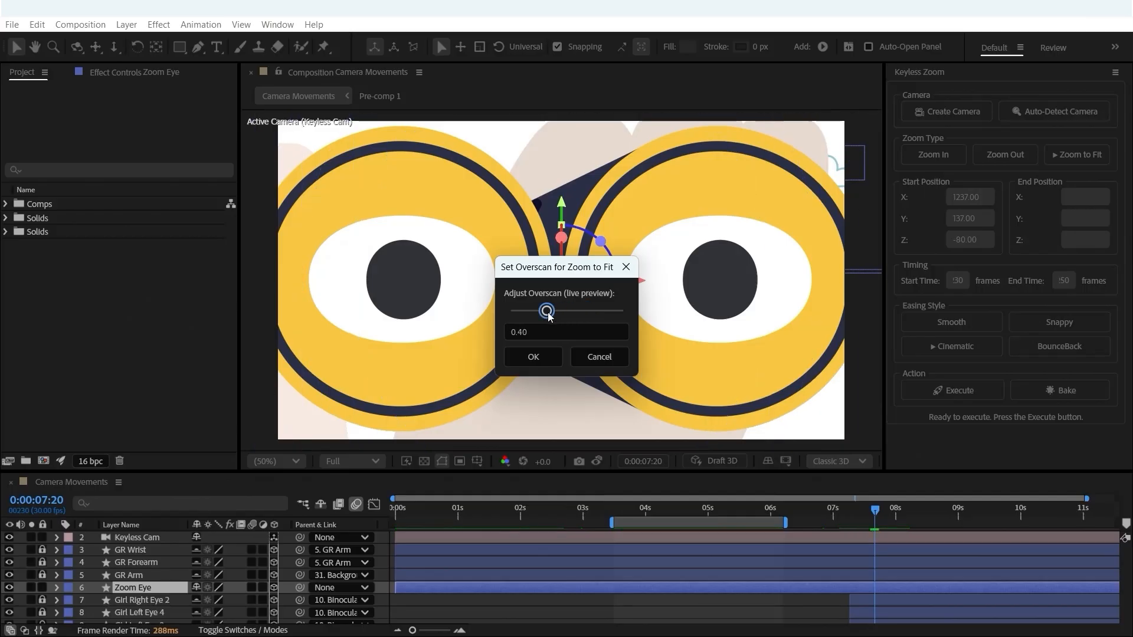
pyautogui.moveTo(547, 311); pyautogui.dragTo(552, 311)
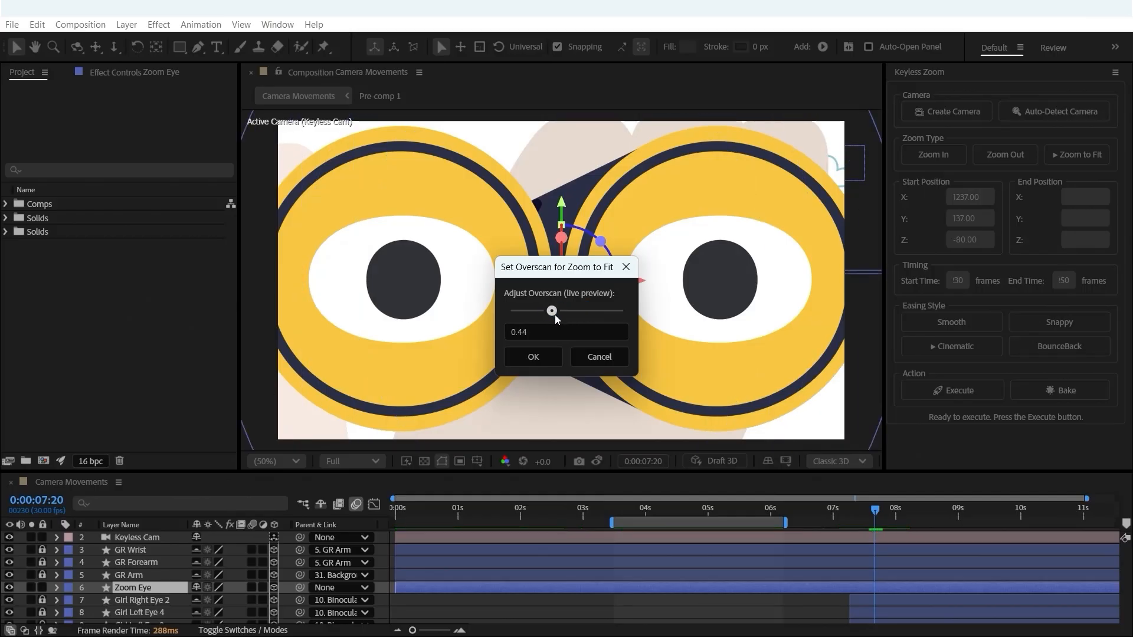
pyautogui.moveTo(551, 311); pyautogui.dragTo(556, 311)
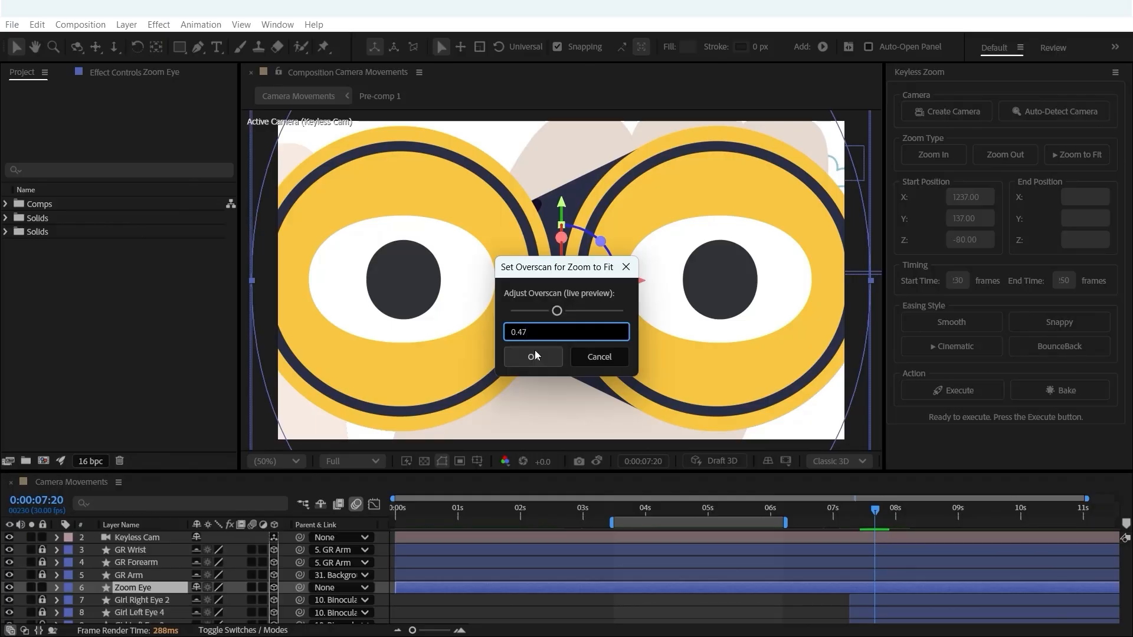
pyautogui.click(532, 357)
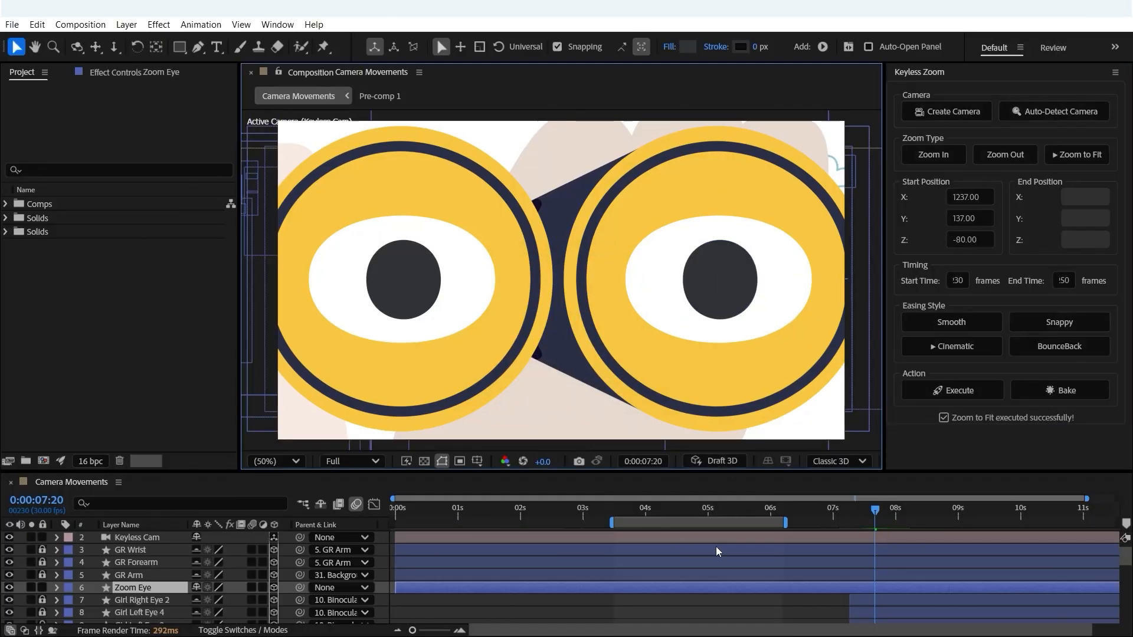